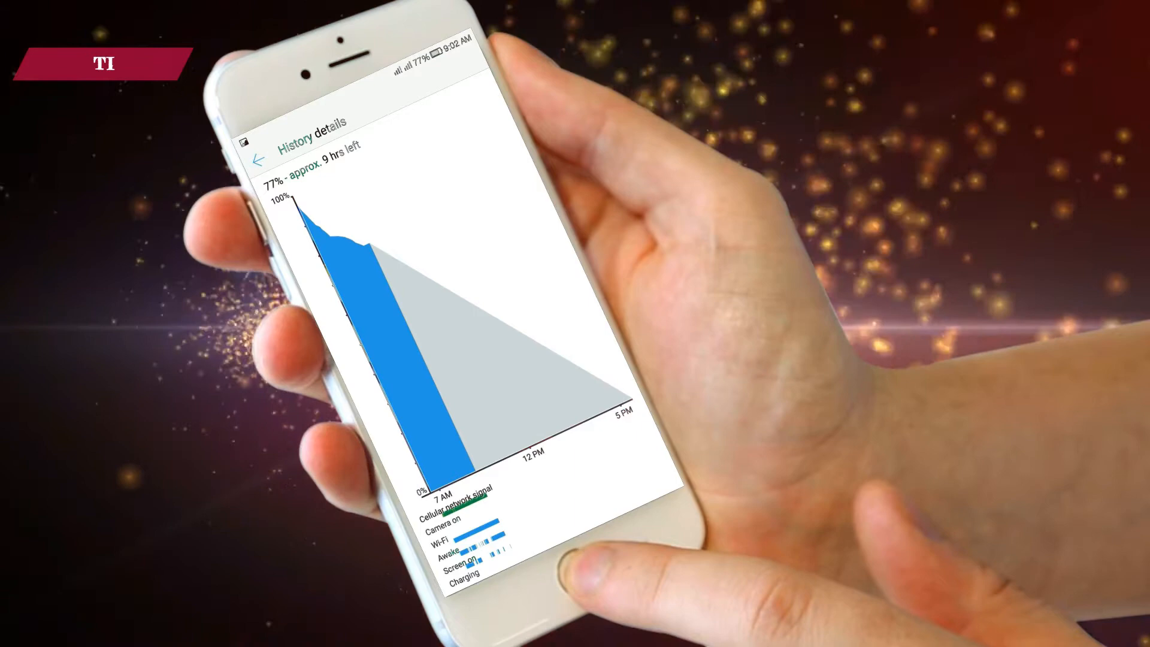
# Go back from History details to the Battery page showing 77% and about 9 hours left.
pyautogui.click(257, 158)
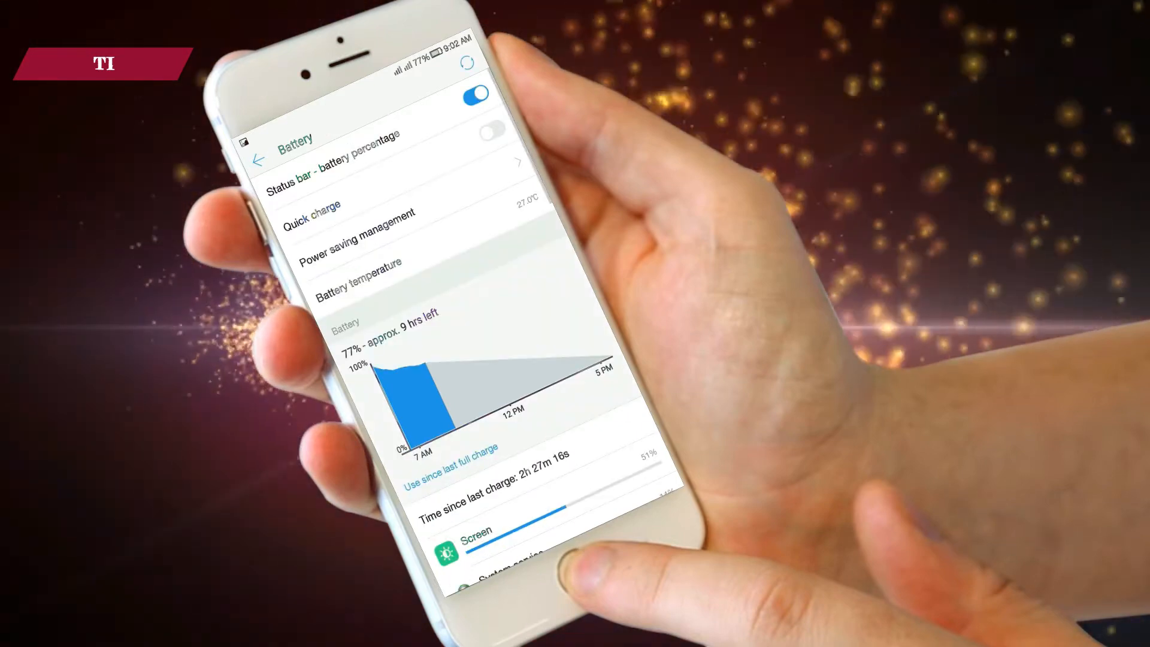
# Subscribe to the Technojaan Infocom YouTube channel and enable all its notifications.
pyautogui.scroll(-3)
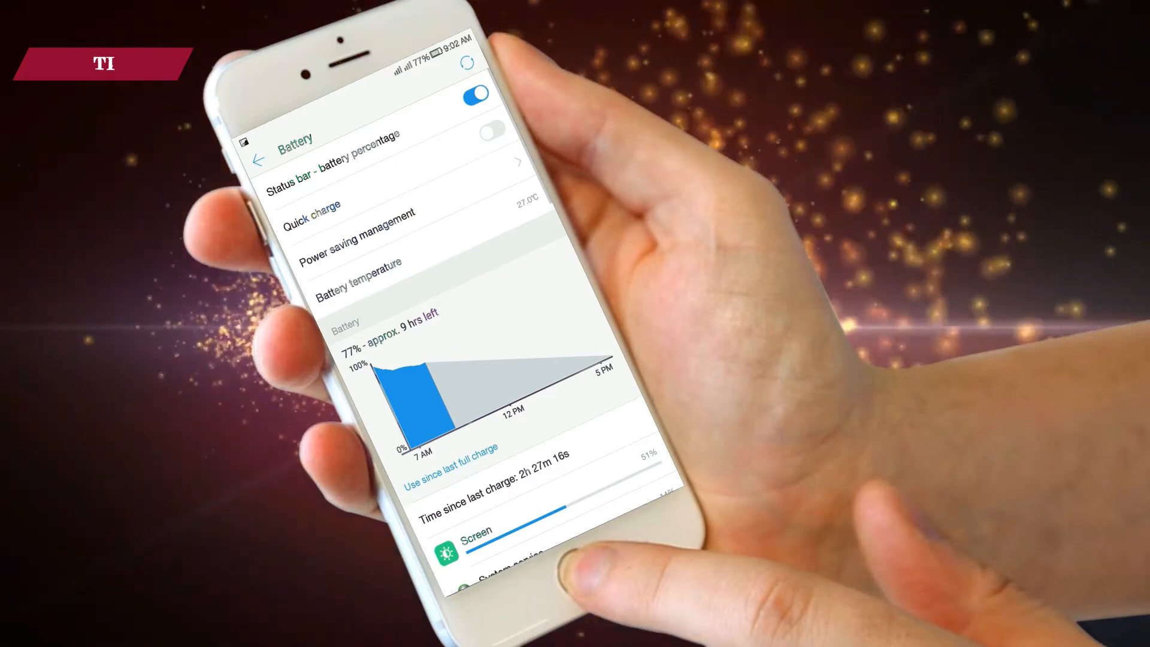
pyautogui.scroll(-3)
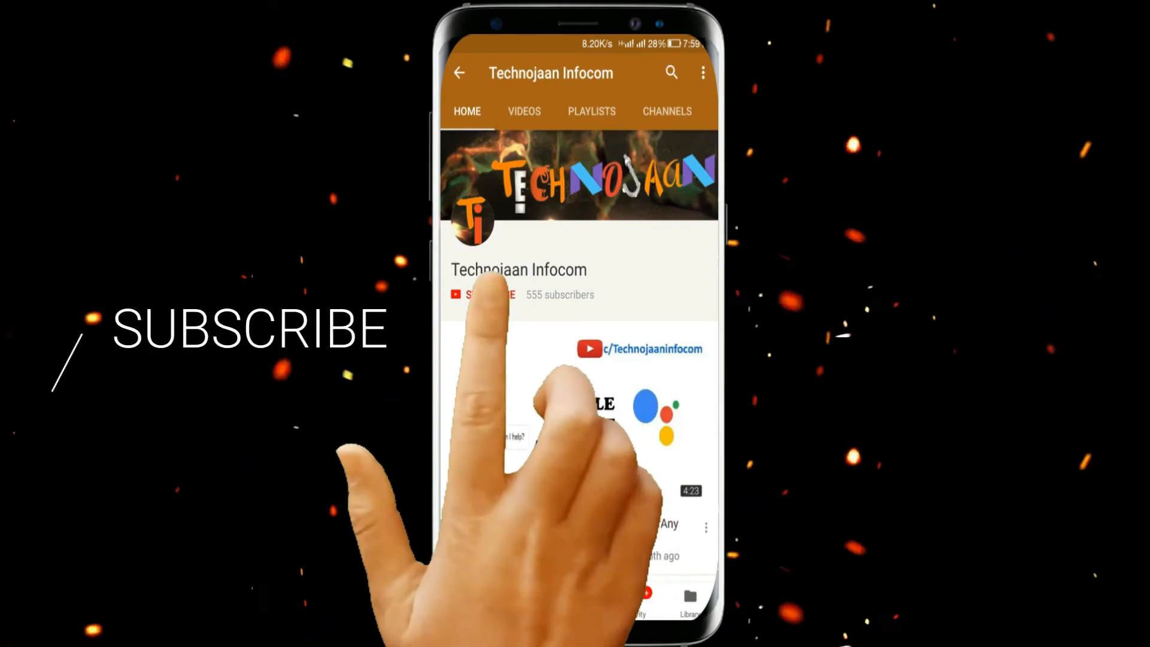
pyautogui.click(484, 294)
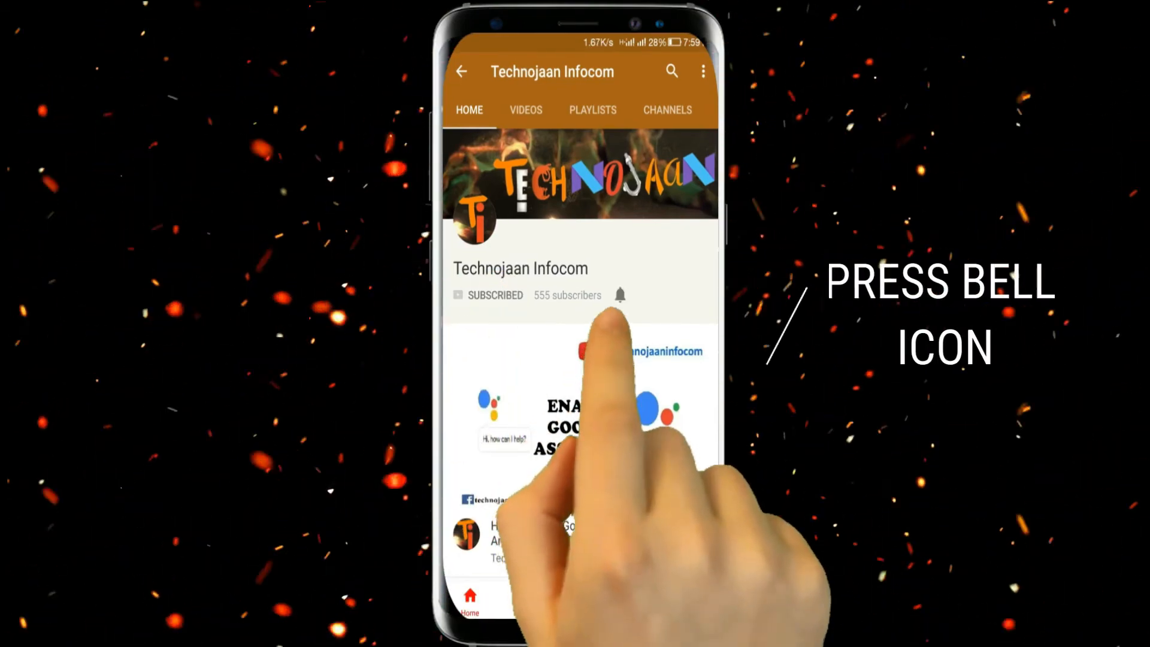
pyautogui.click(620, 297)
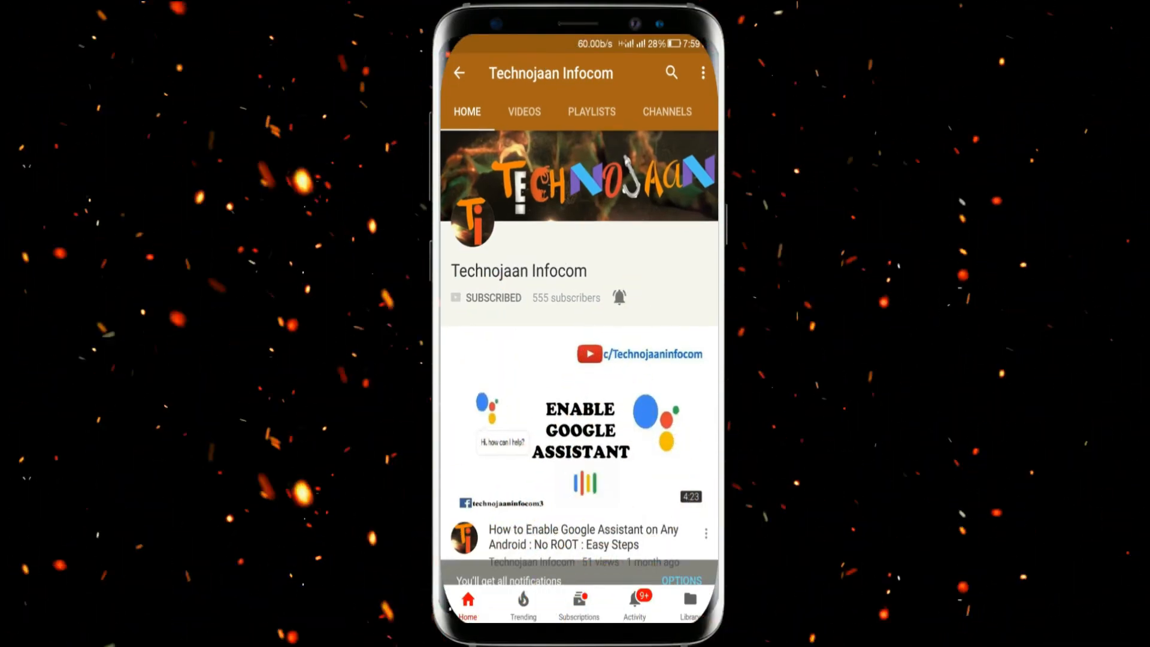